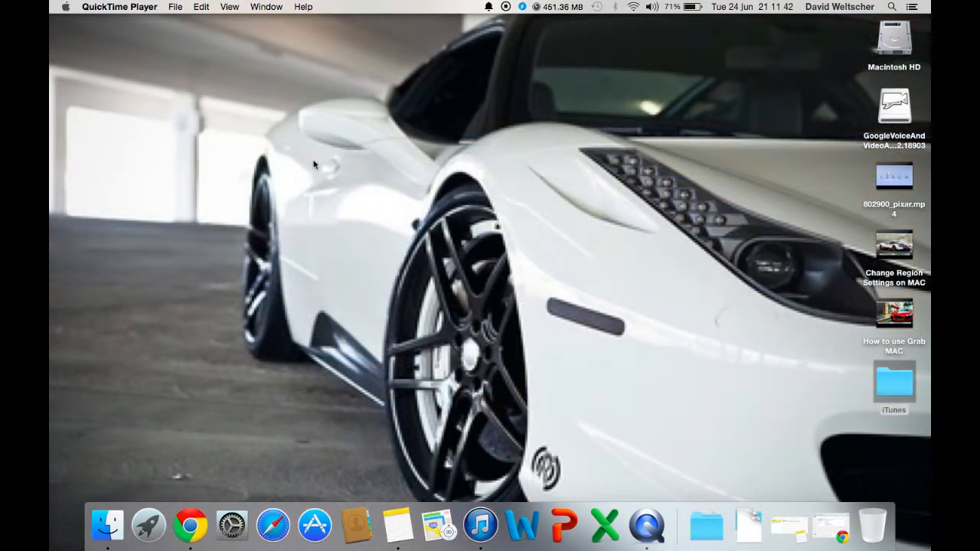
pyautogui.moveTo(606, 525)
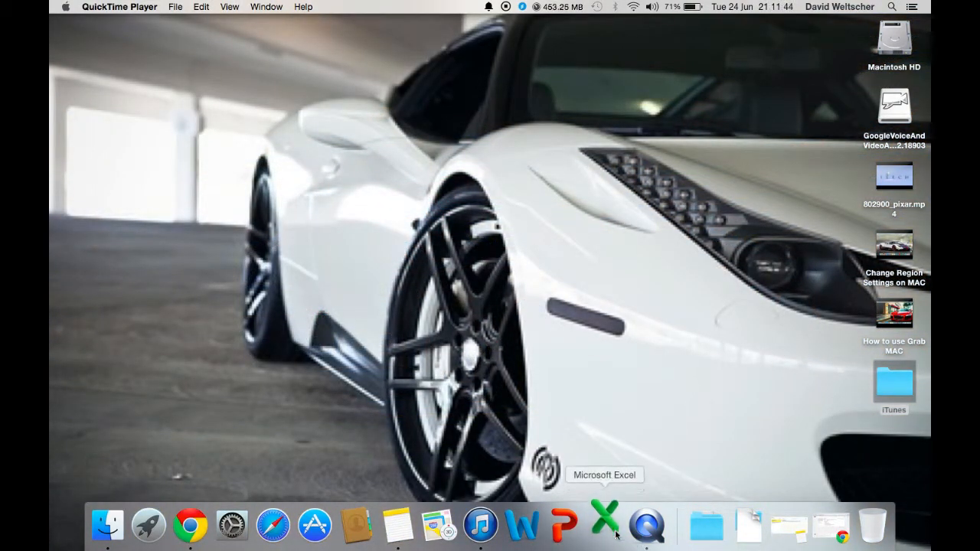
# Launch Excel from the Dock and start a new blank Excel Workbook
pyautogui.click(607, 525)
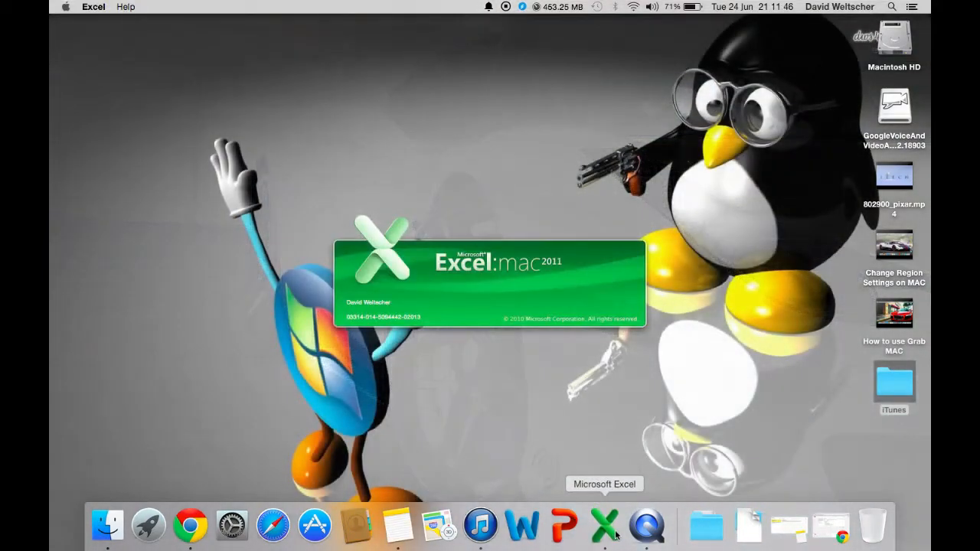
pyautogui.click(603, 525)
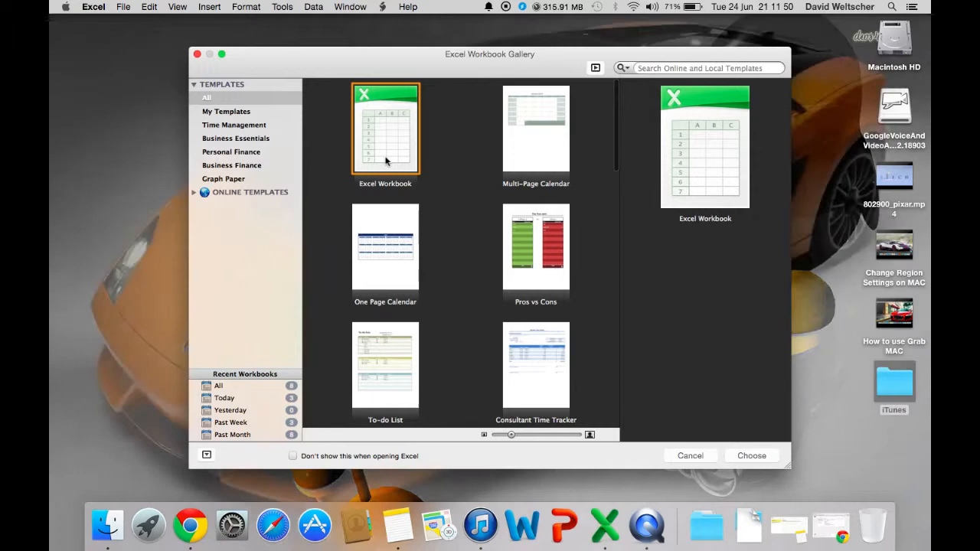
pyautogui.click(751, 455)
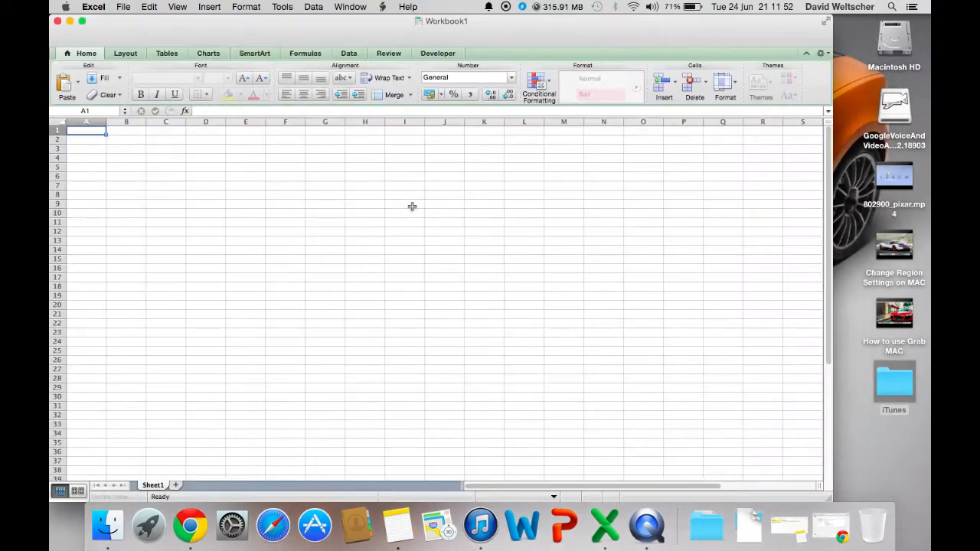
# Enable the Developer tab through Excel Preferences > Ribbon
pyautogui.click(437, 53)
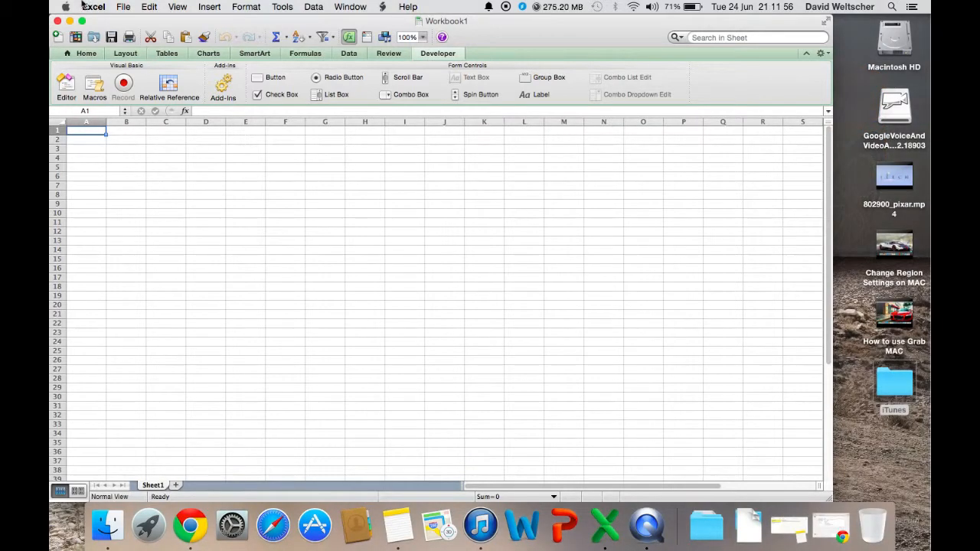
pyautogui.click(93, 7)
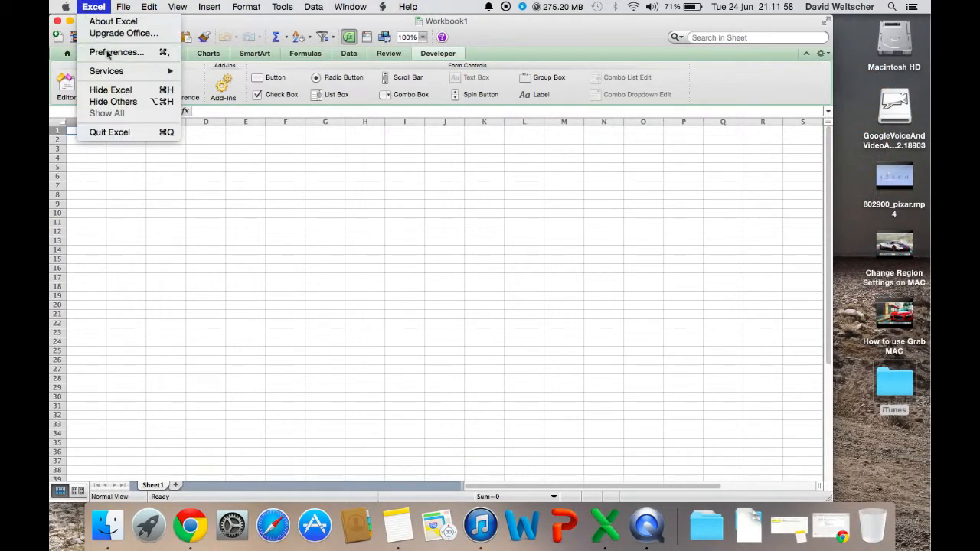
pyautogui.click(116, 52)
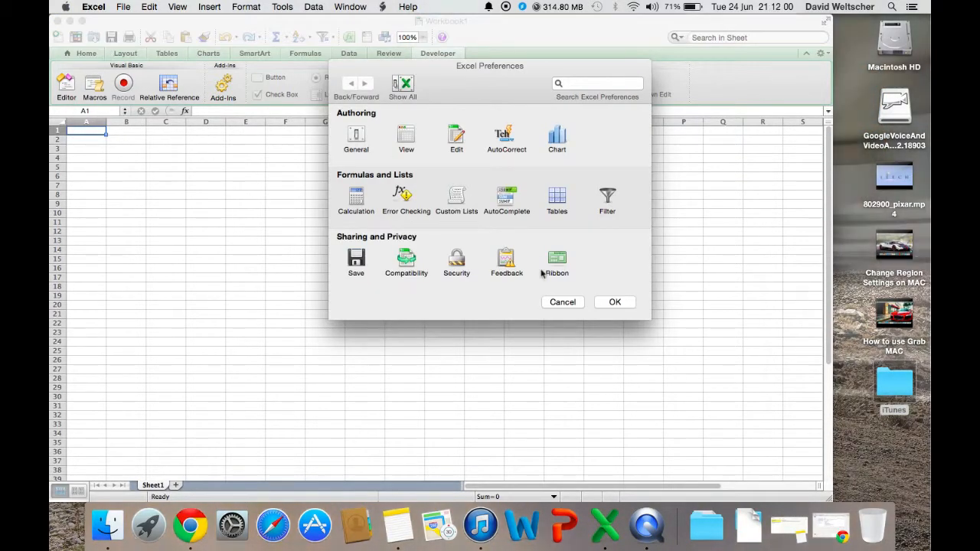
pyautogui.click(556, 263)
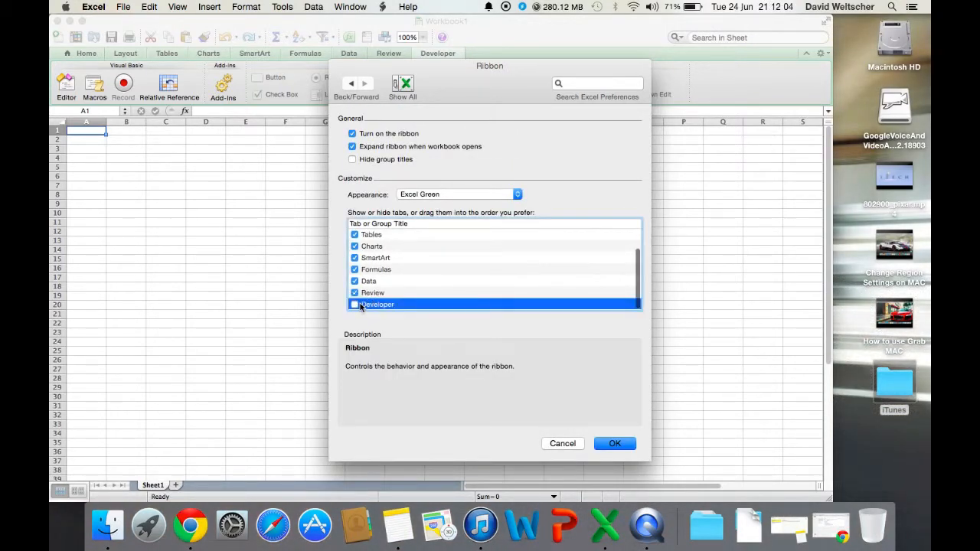
pyautogui.click(614, 443)
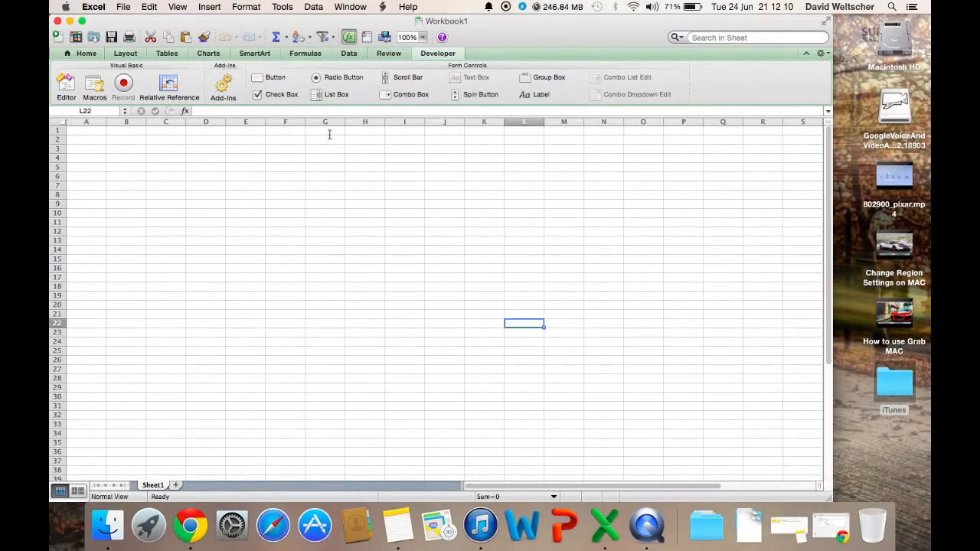
# Draw a large form-control button and create a new macro named Meassage for it
pyautogui.click(275, 78)
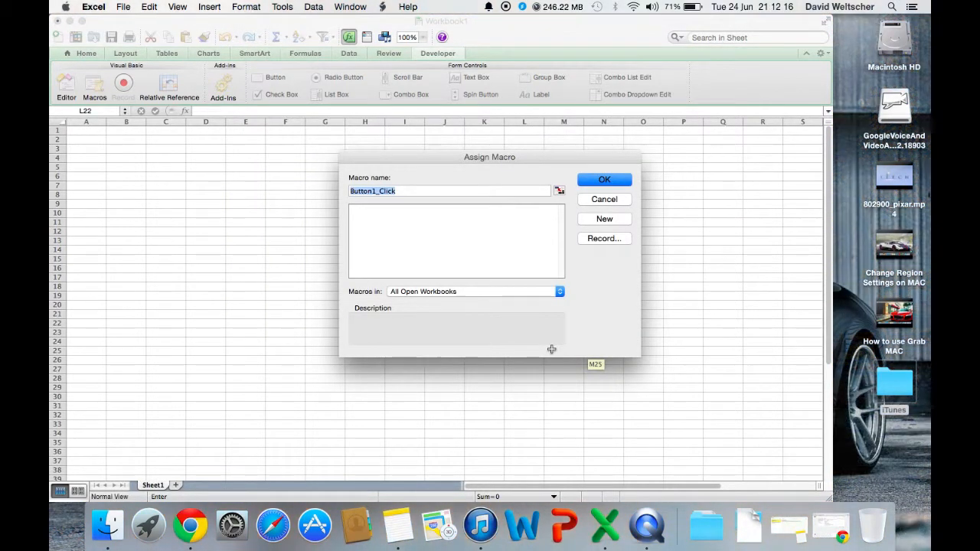
pyautogui.write('Meassage')
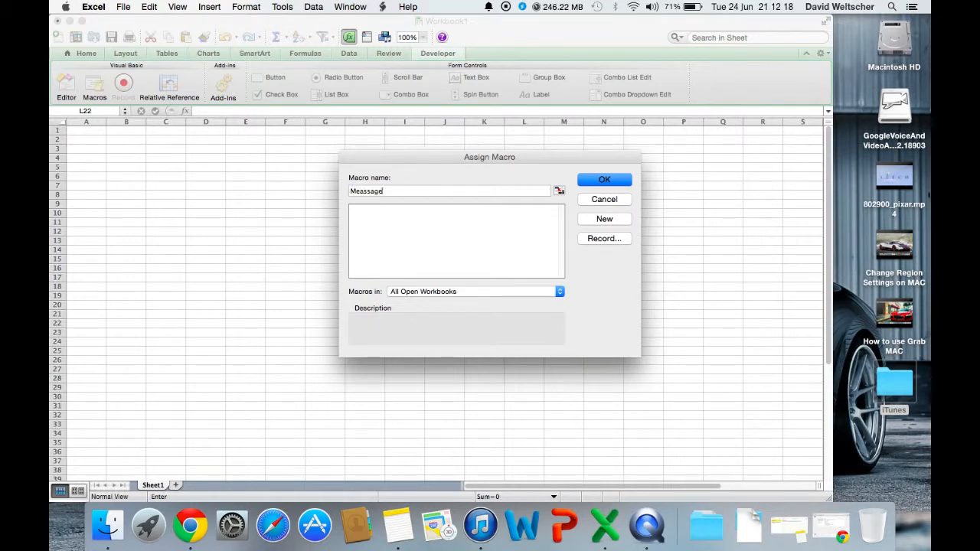
pyautogui.click(604, 179)
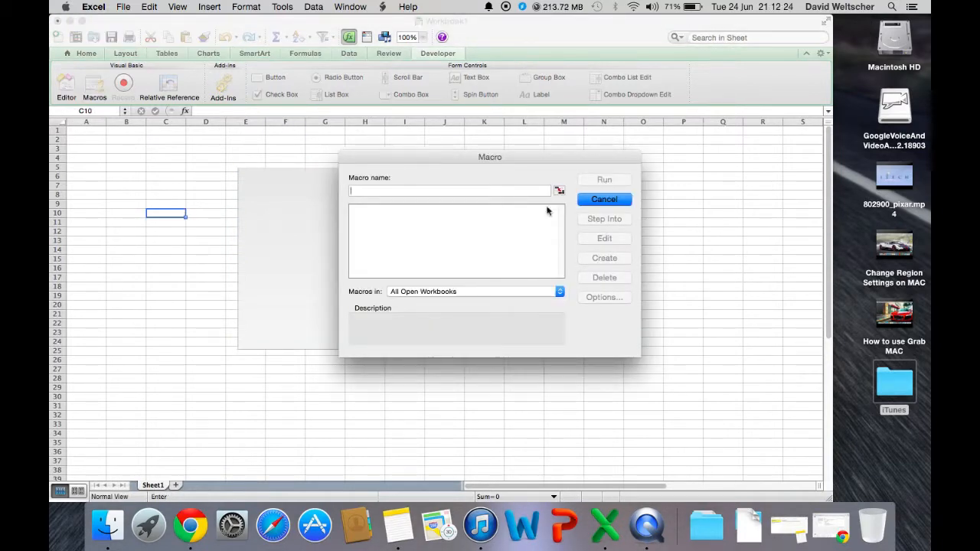
pyautogui.click(604, 199)
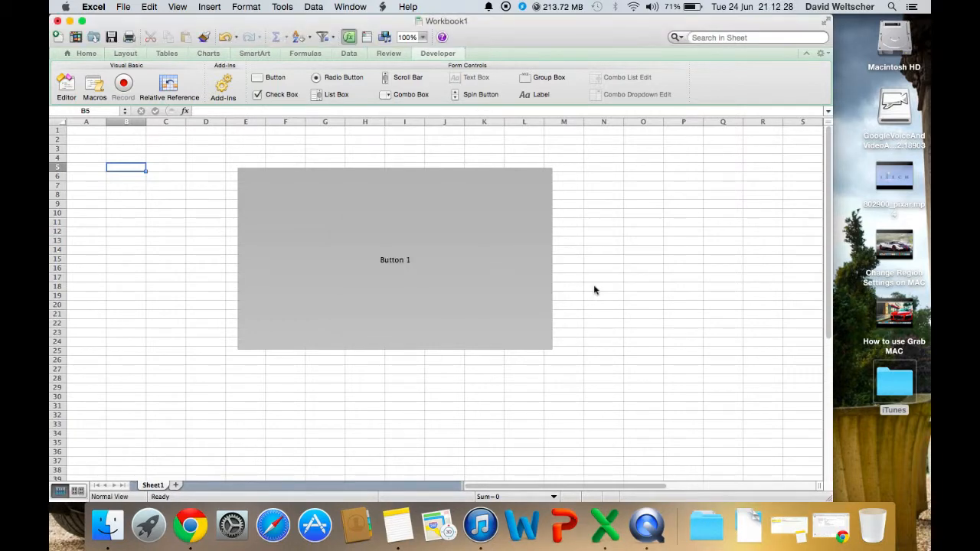
# Assign the Meassagebox macro to Button 1 and review its empty Sub in Module1
pyautogui.rightClick(395, 259)
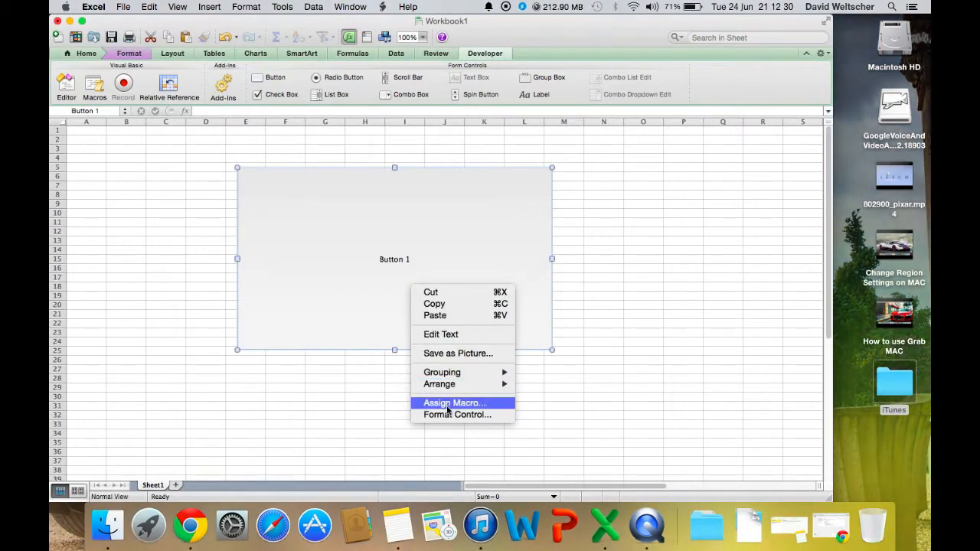
pyautogui.click(453, 403)
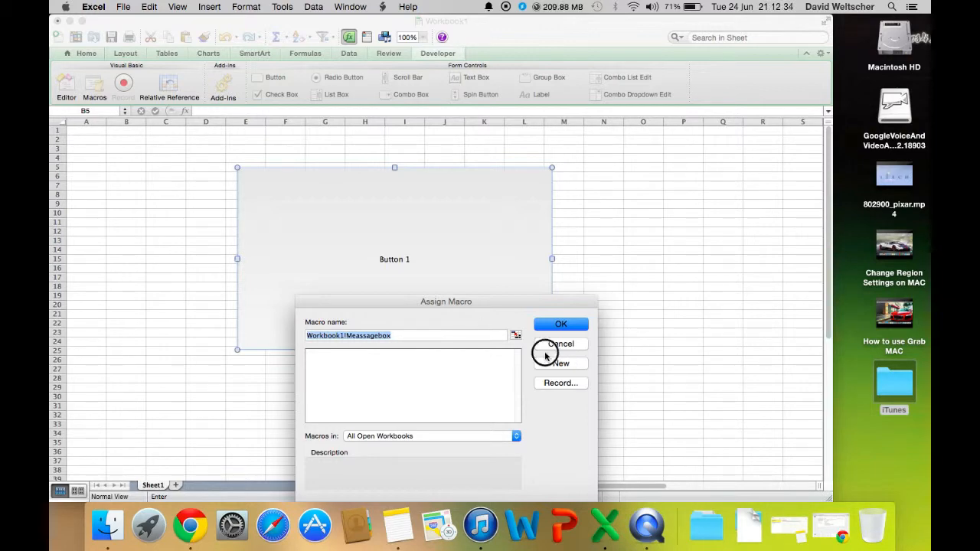
pyautogui.click(560, 343)
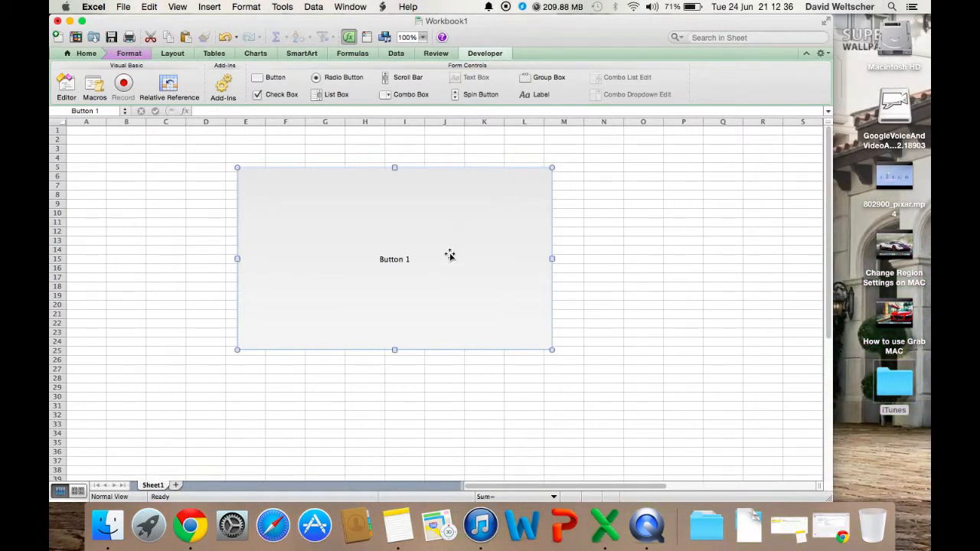
pyautogui.rightClick(449, 255)
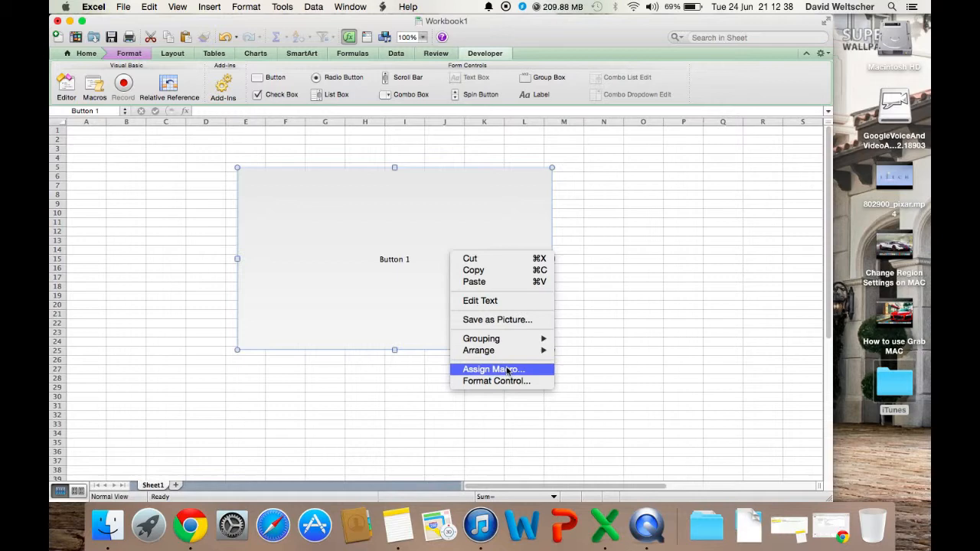
pyautogui.click(491, 369)
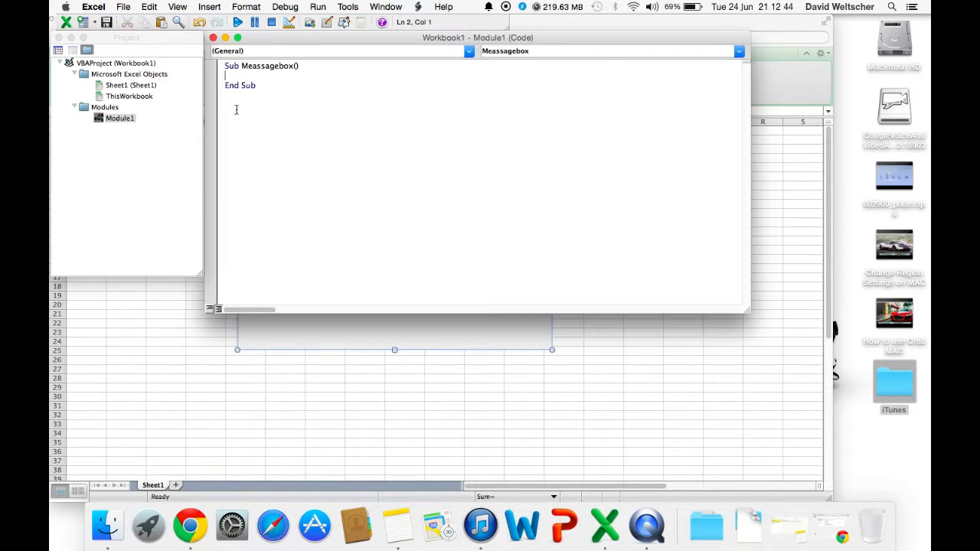
# Add MsgBox "HELLO" inside the Meassagebox Sub and return to the worksheet
pyautogui.write('MSGBOX')
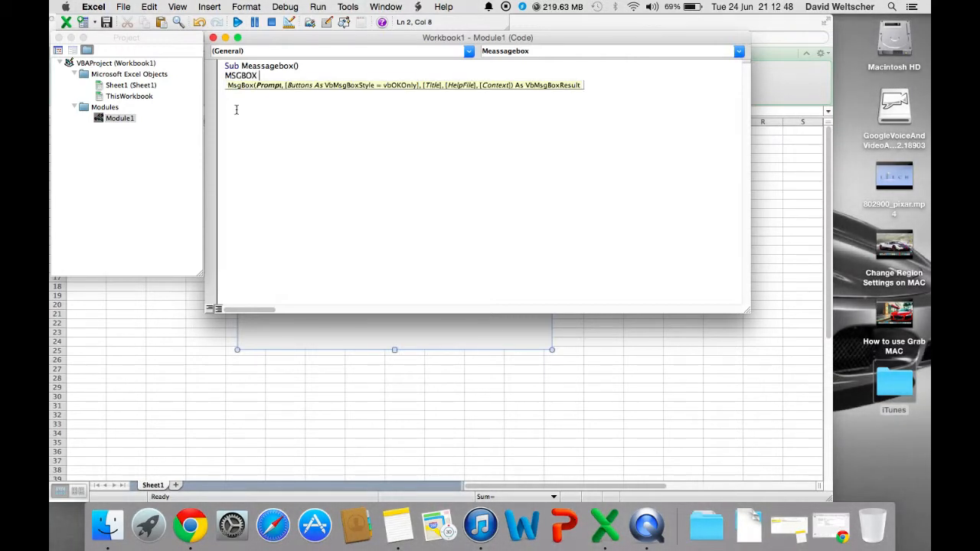
pyautogui.write('"')
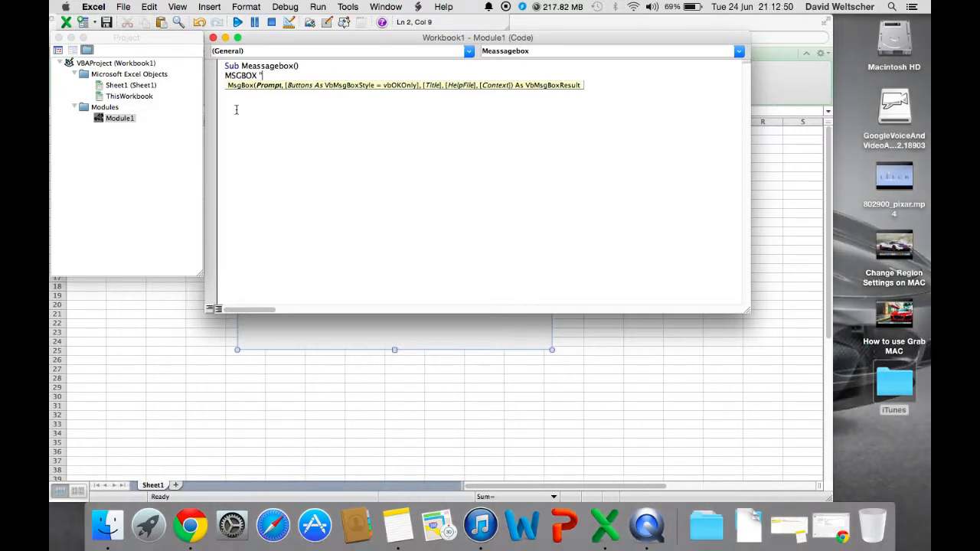
pyautogui.write('HELLO')
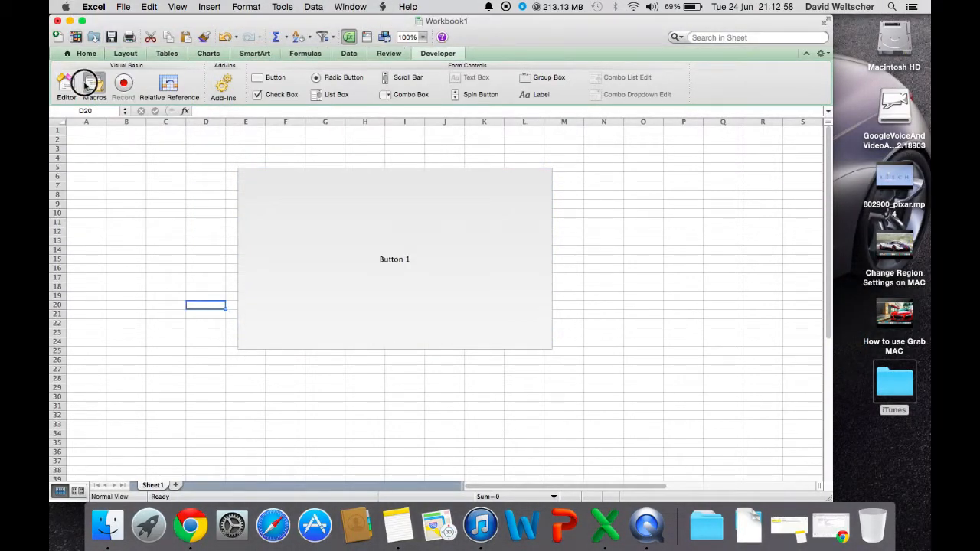
# Reopen Module1's code in the Visual Basic Editor to check the macro
pyautogui.click(94, 86)
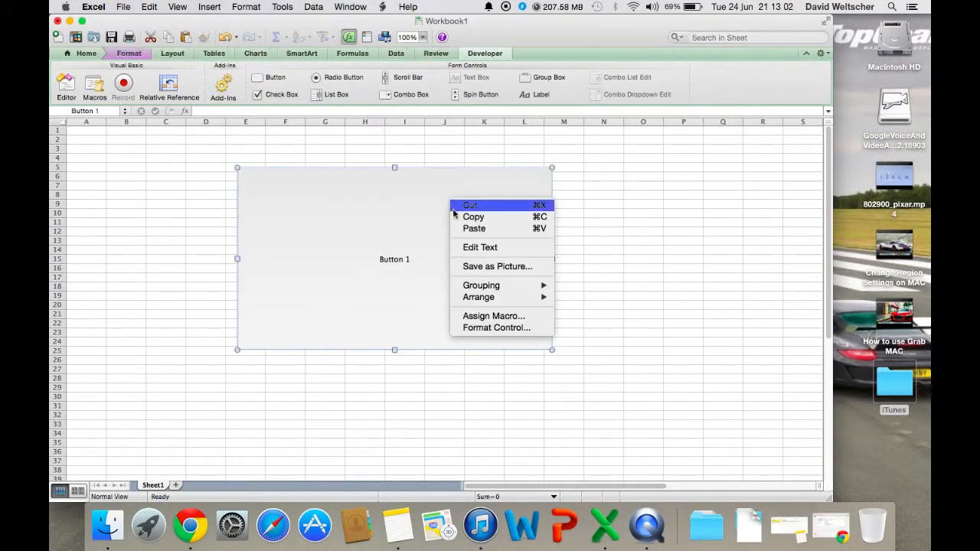
pyautogui.moveTo(493, 315)
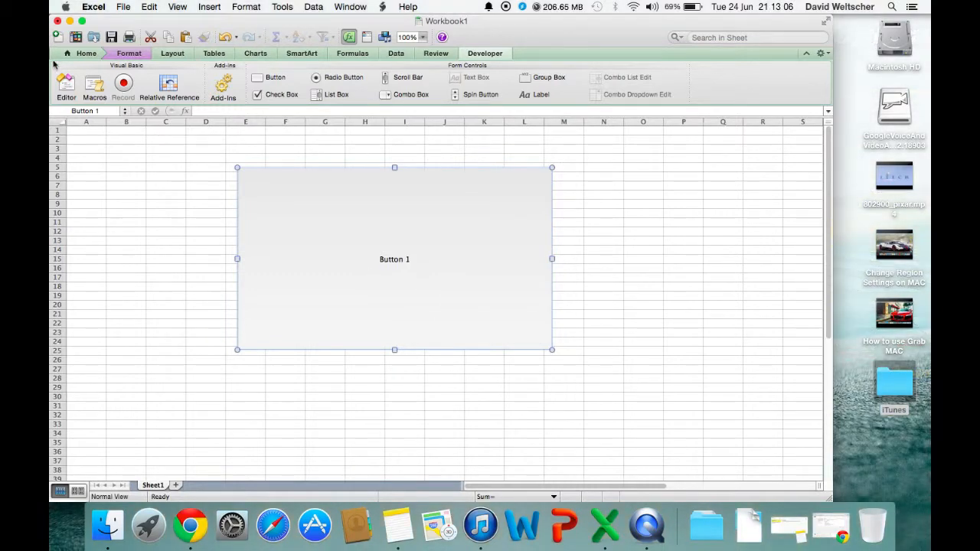
pyautogui.click(66, 87)
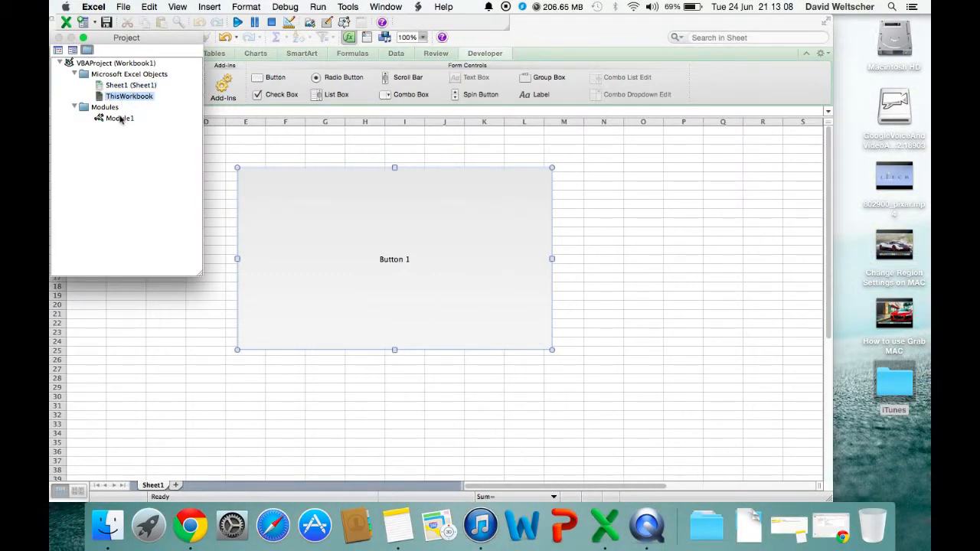
pyautogui.doubleClick(120, 118)
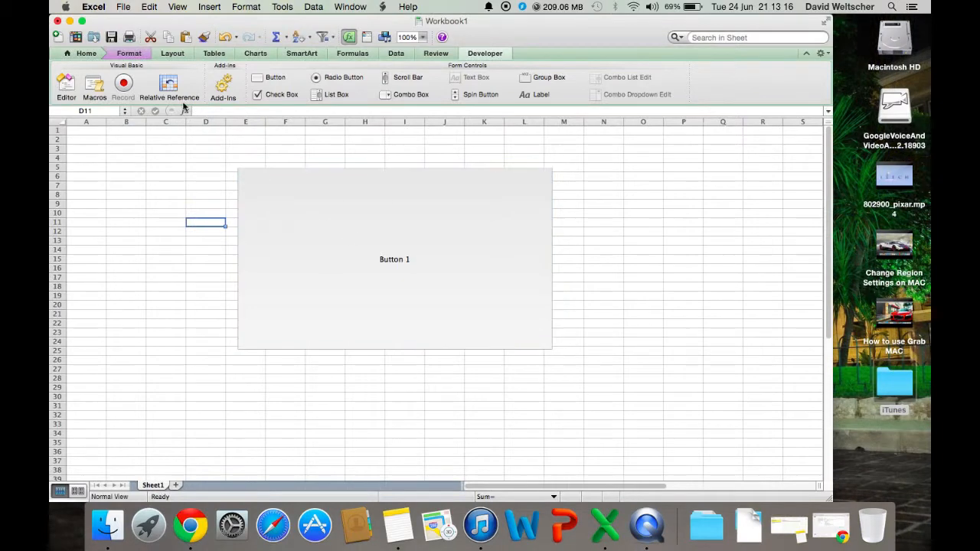
# Test Button 1 showing HELLO and confirm Meassagebox as its assigned macro
pyautogui.click(394, 259)
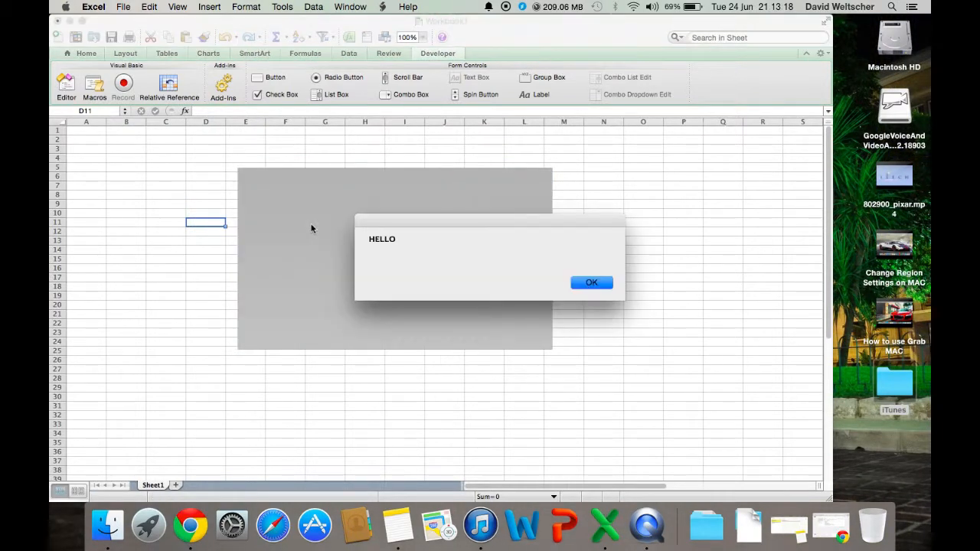
pyautogui.click(591, 282)
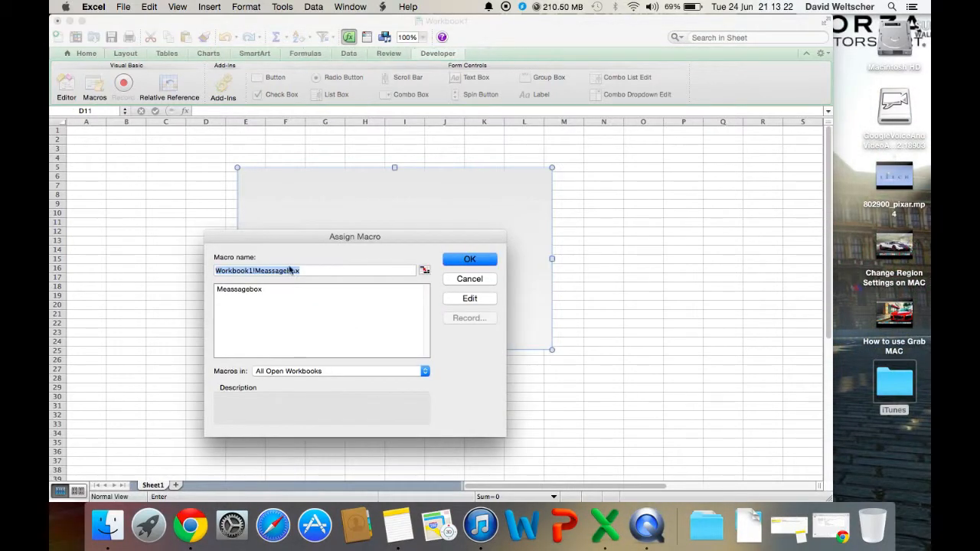
pyautogui.click(469, 258)
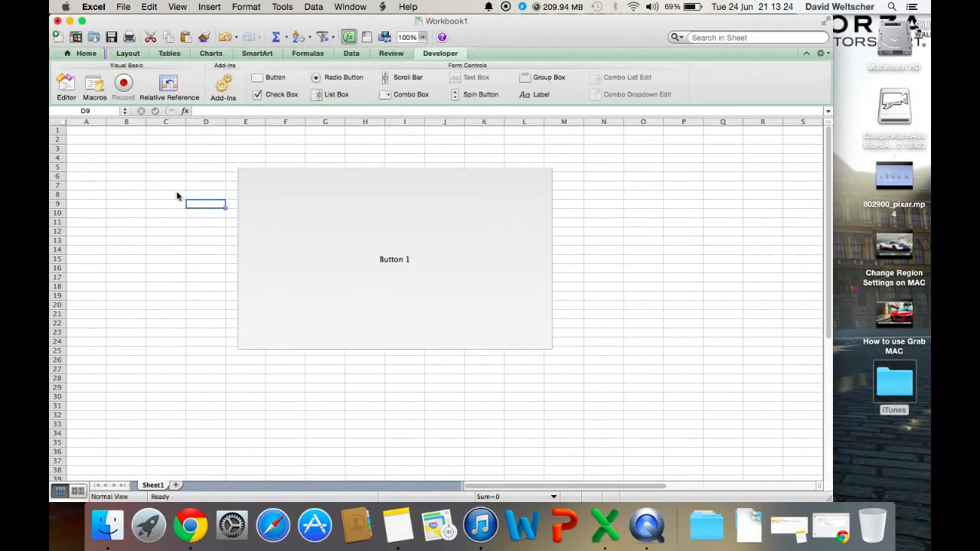
# Add a second line MsgBox "WHAS UP" to the Meassagebox macro
pyautogui.click(66, 86)
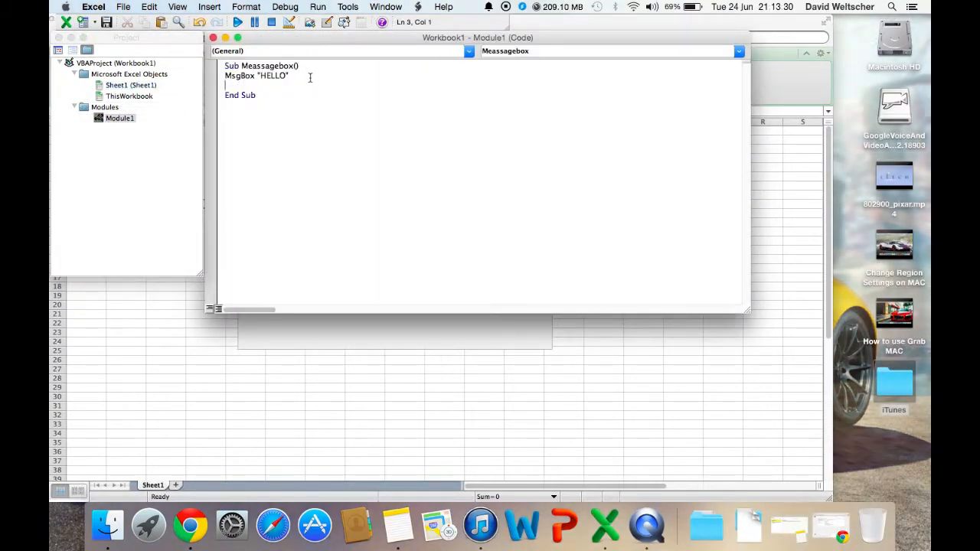
pyautogui.write('MSGBOX "')
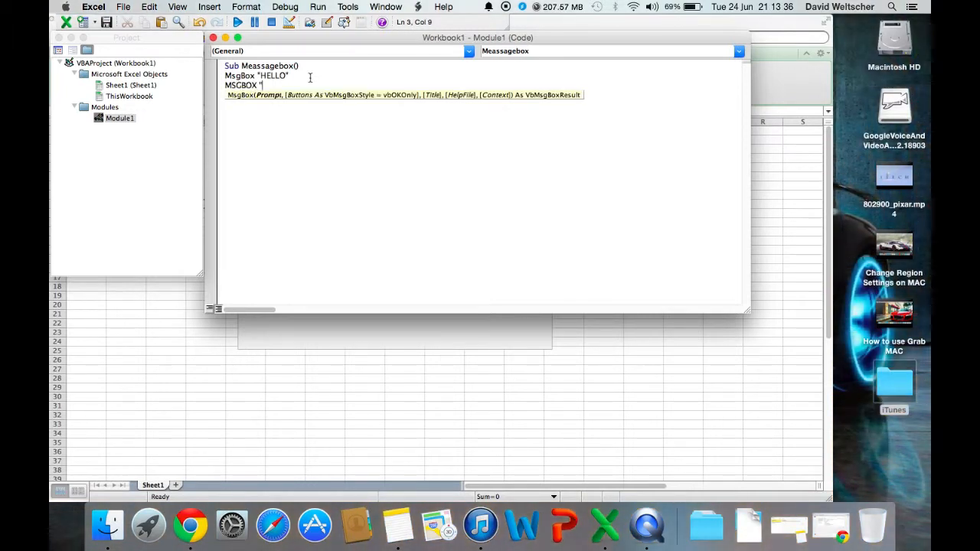
pyautogui.write('WHAS UP')
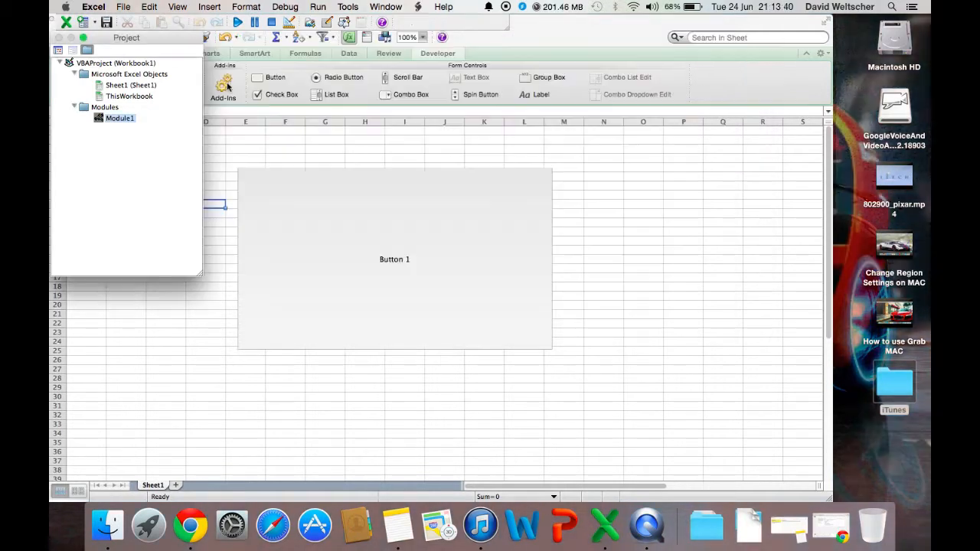
# Run Button 1 and dismiss the HELLO and WHAS UP message boxes in turn
pyautogui.click(395, 259)
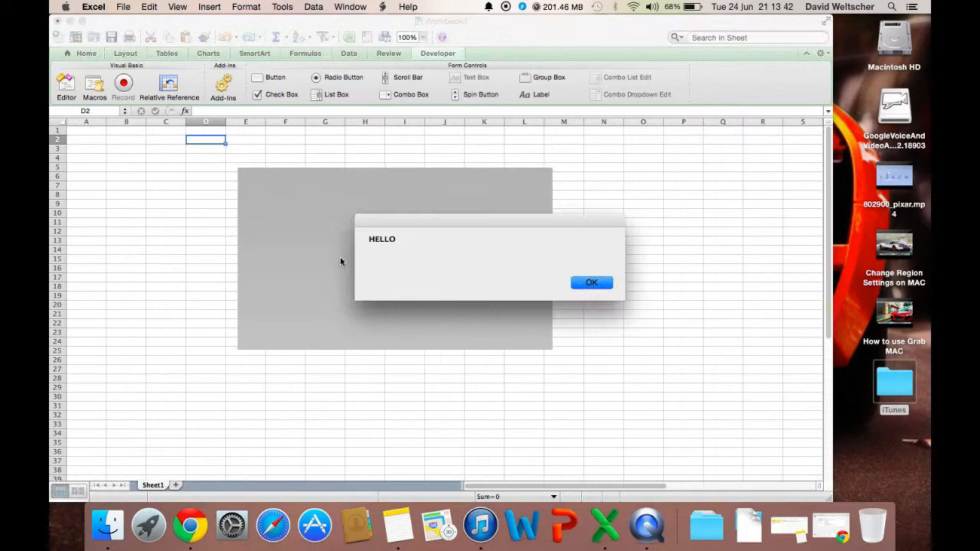
pyautogui.click(591, 281)
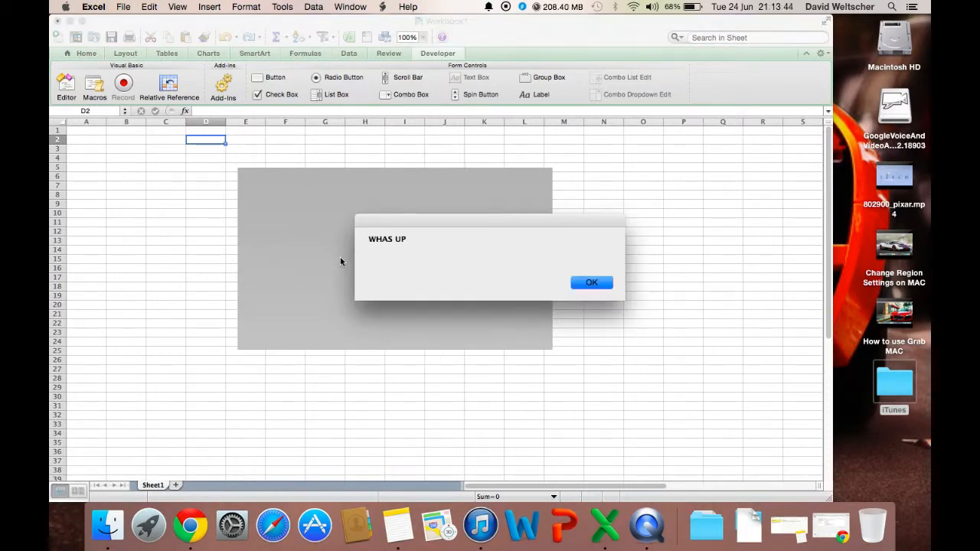
pyautogui.click(591, 282)
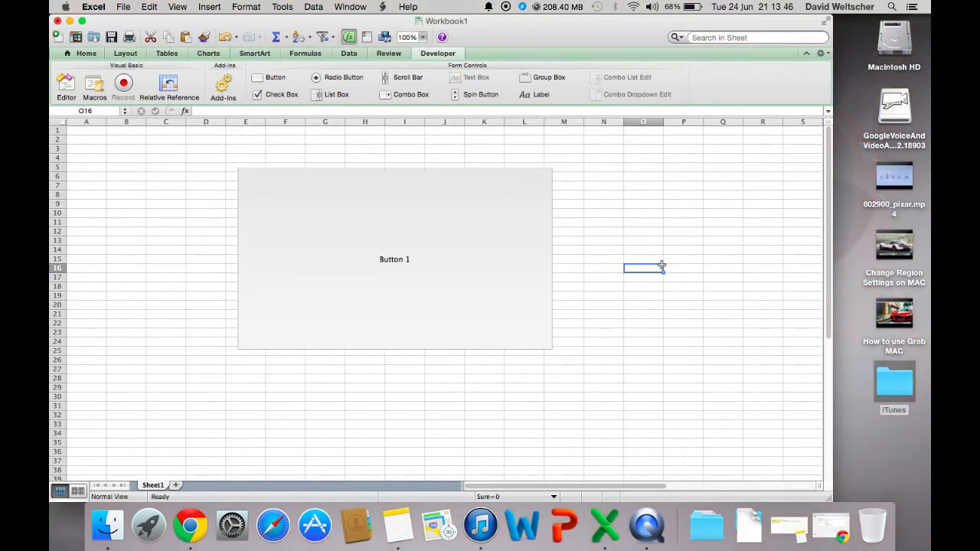